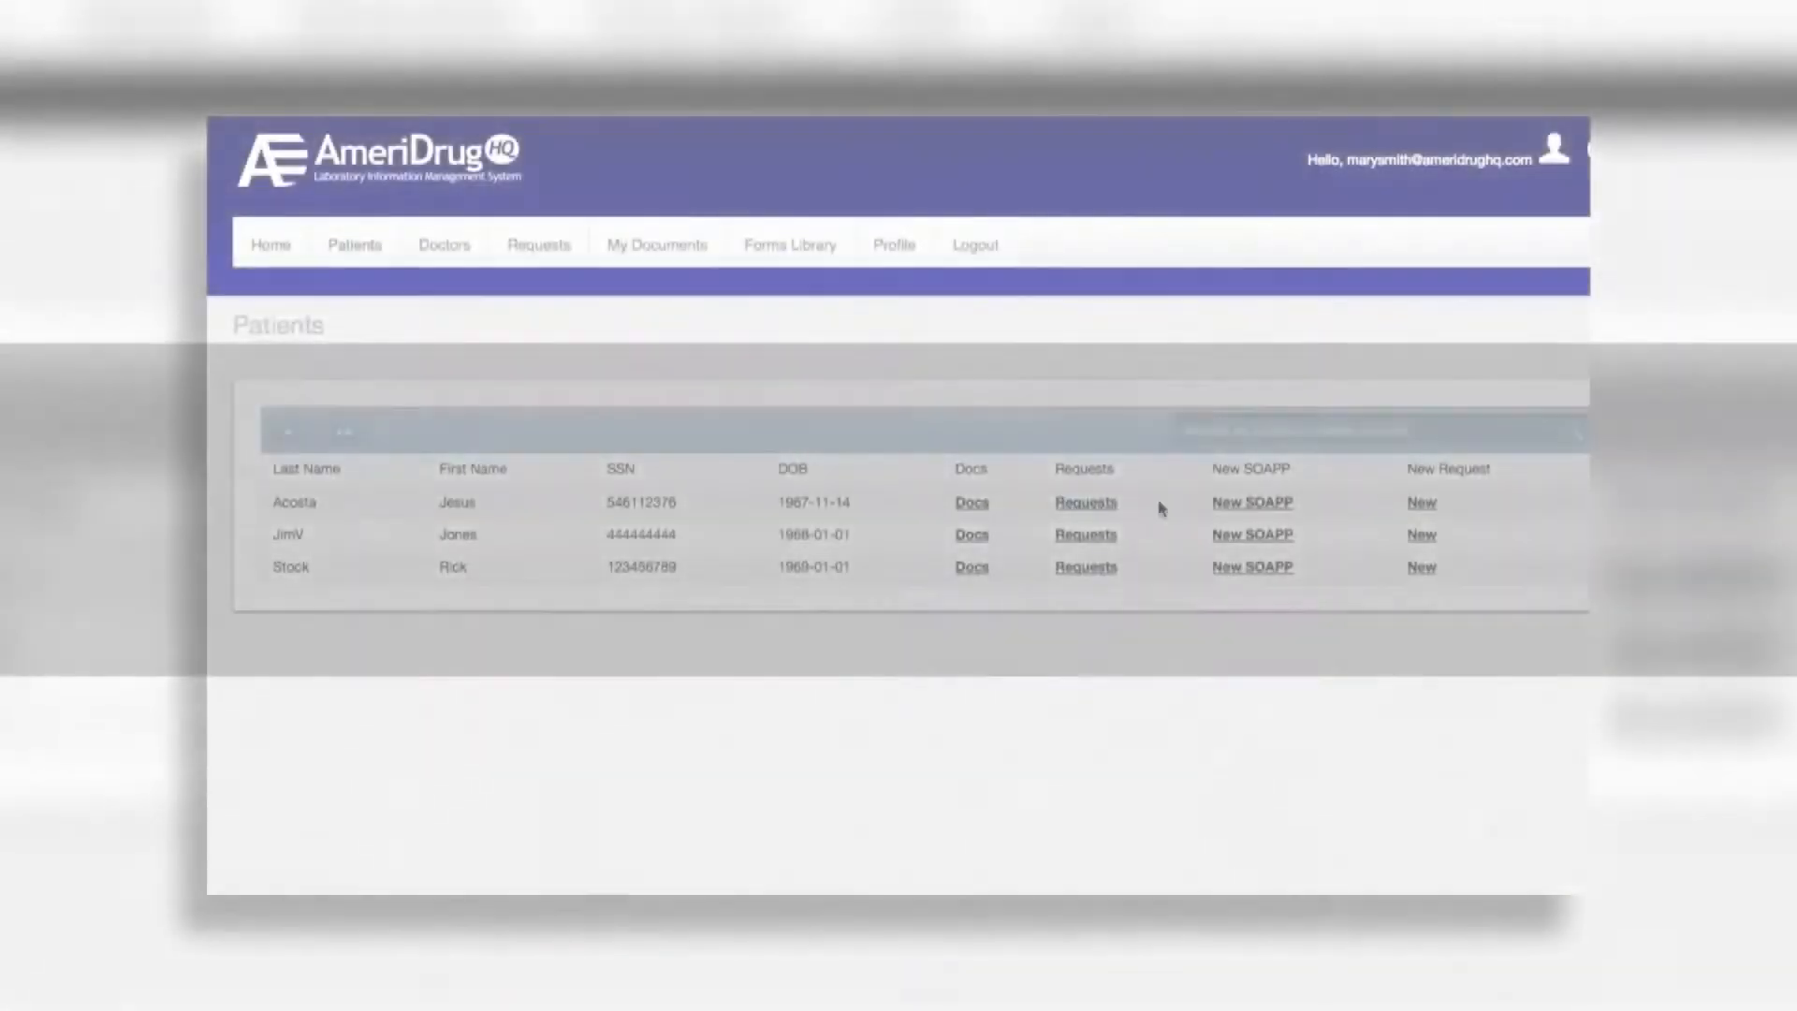
{"action": "left_click", "coordinate": [1251, 502]}
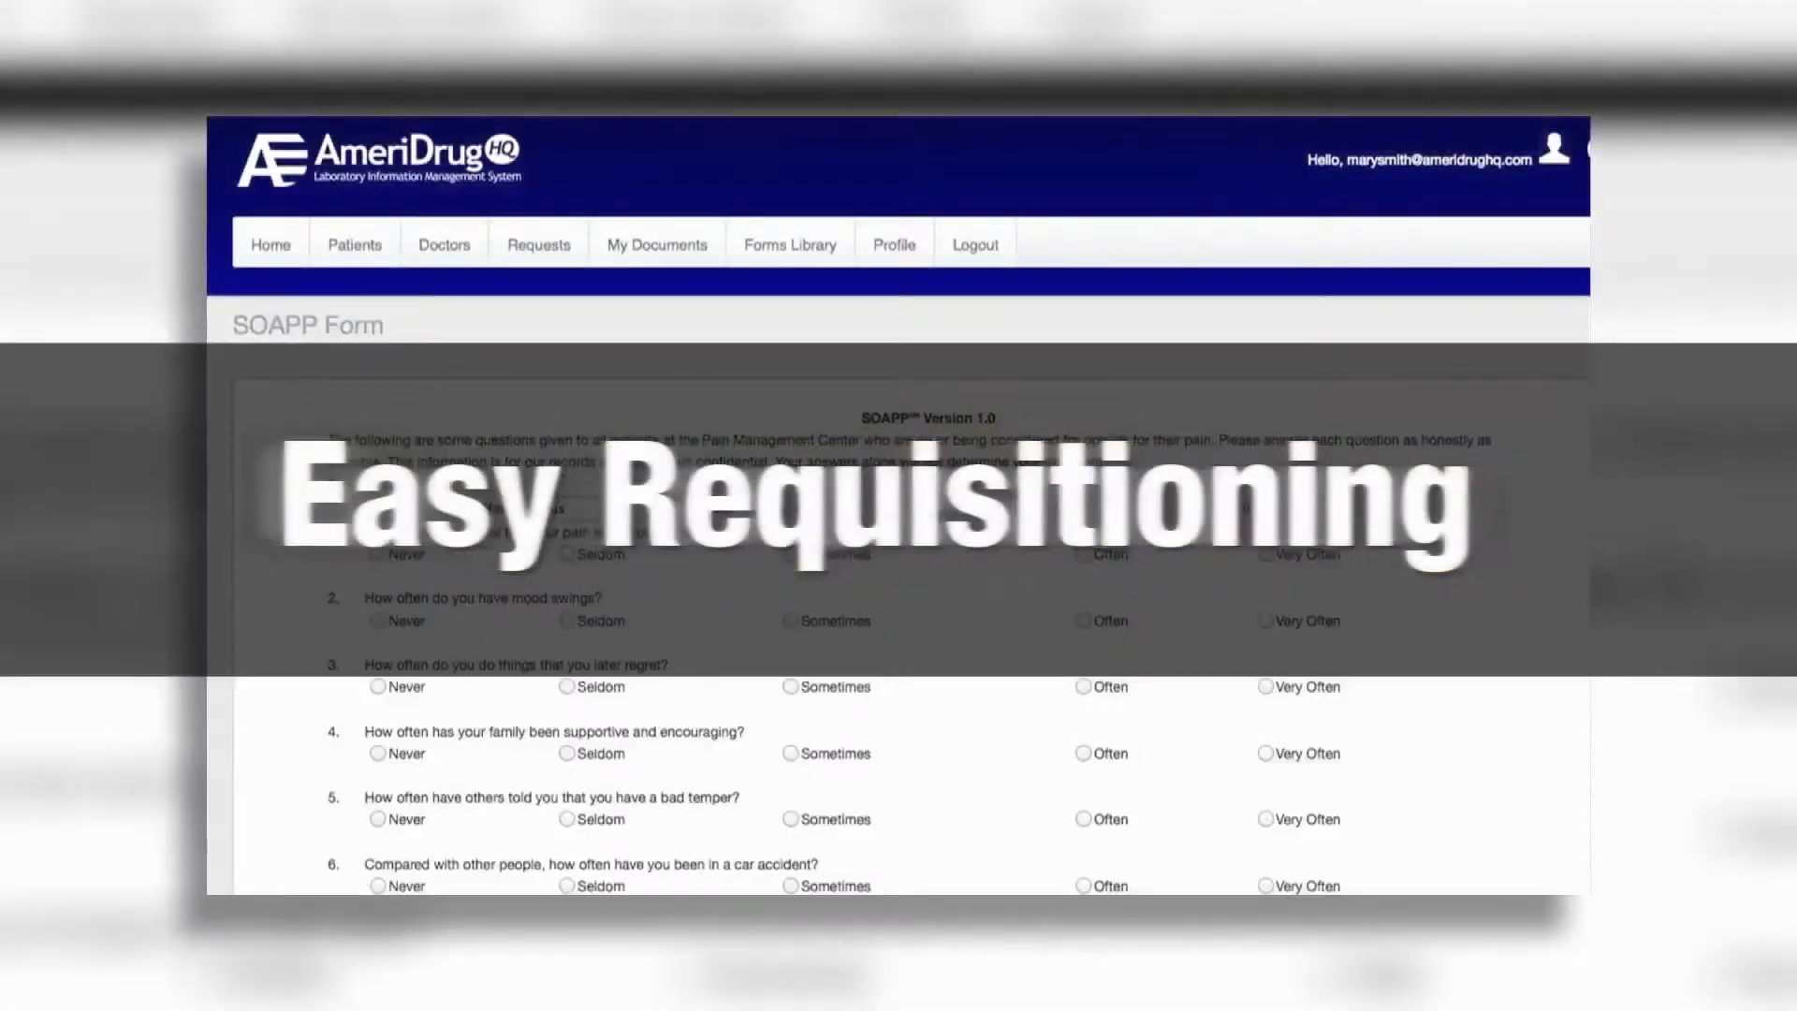
{"action": "scroll", "scroll_direction": "down", "scroll_amount": 3}
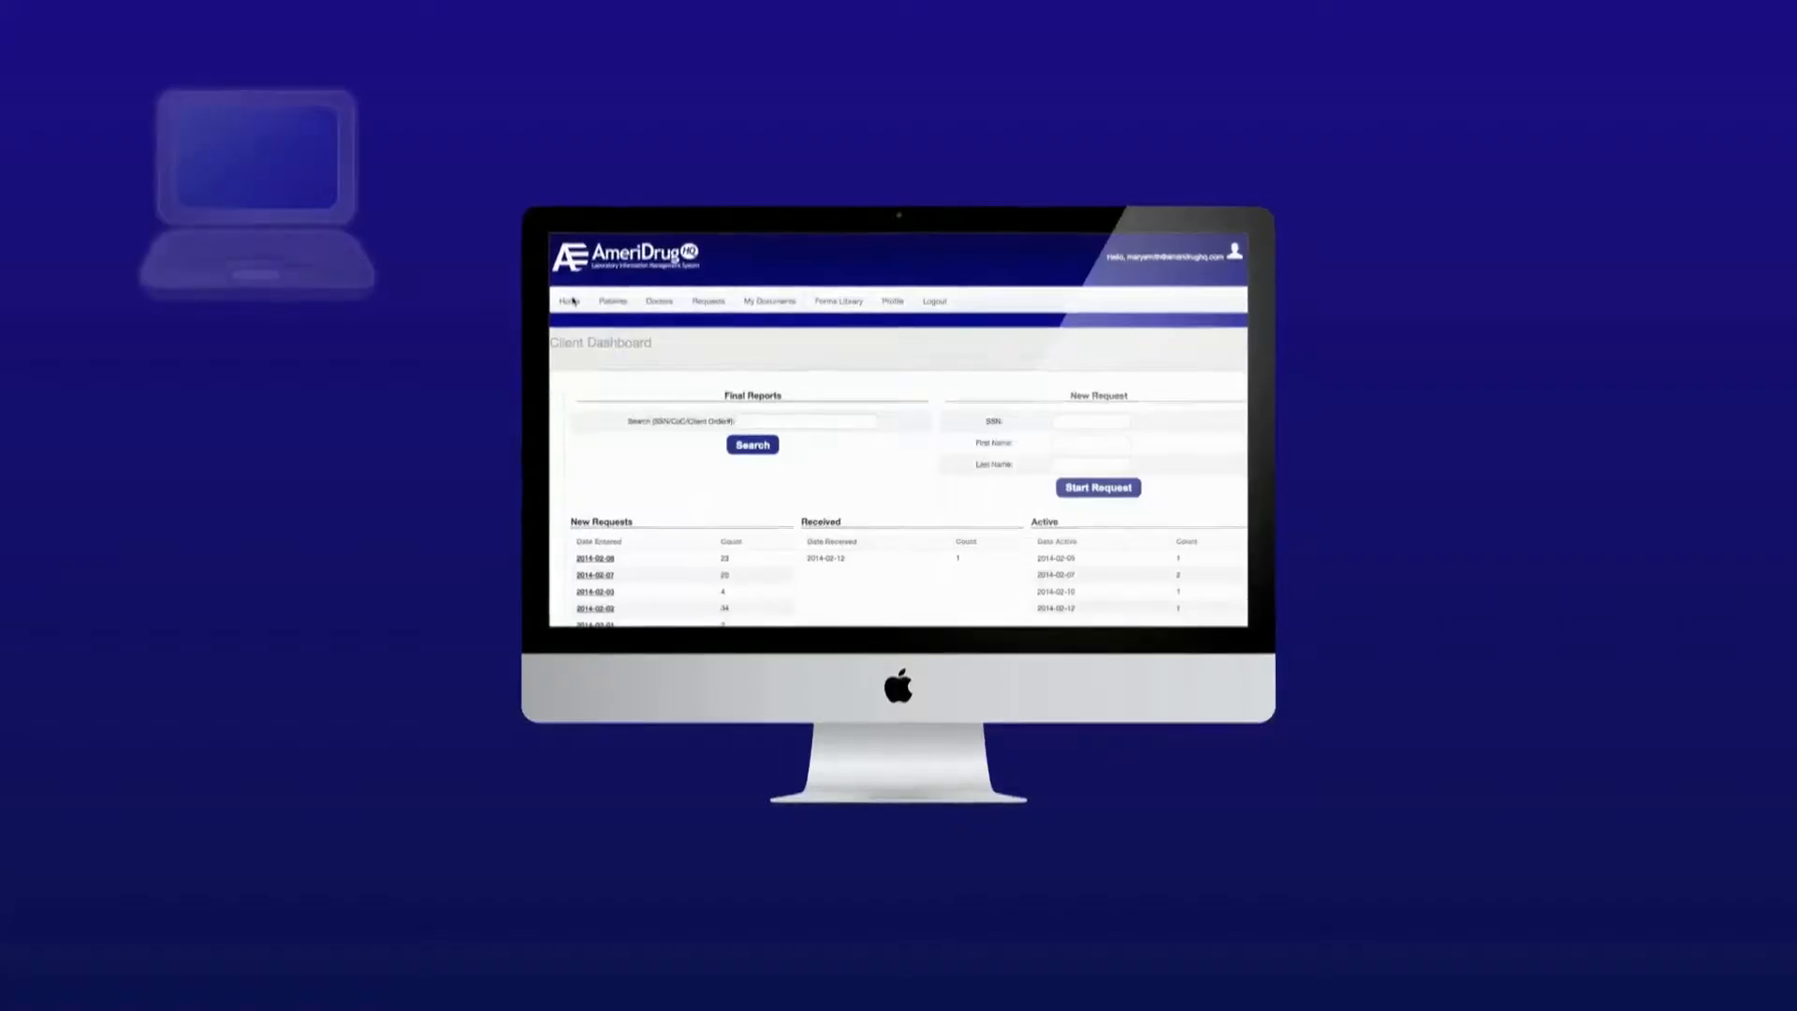
{"action": "left_click", "coordinate": [612, 299]}
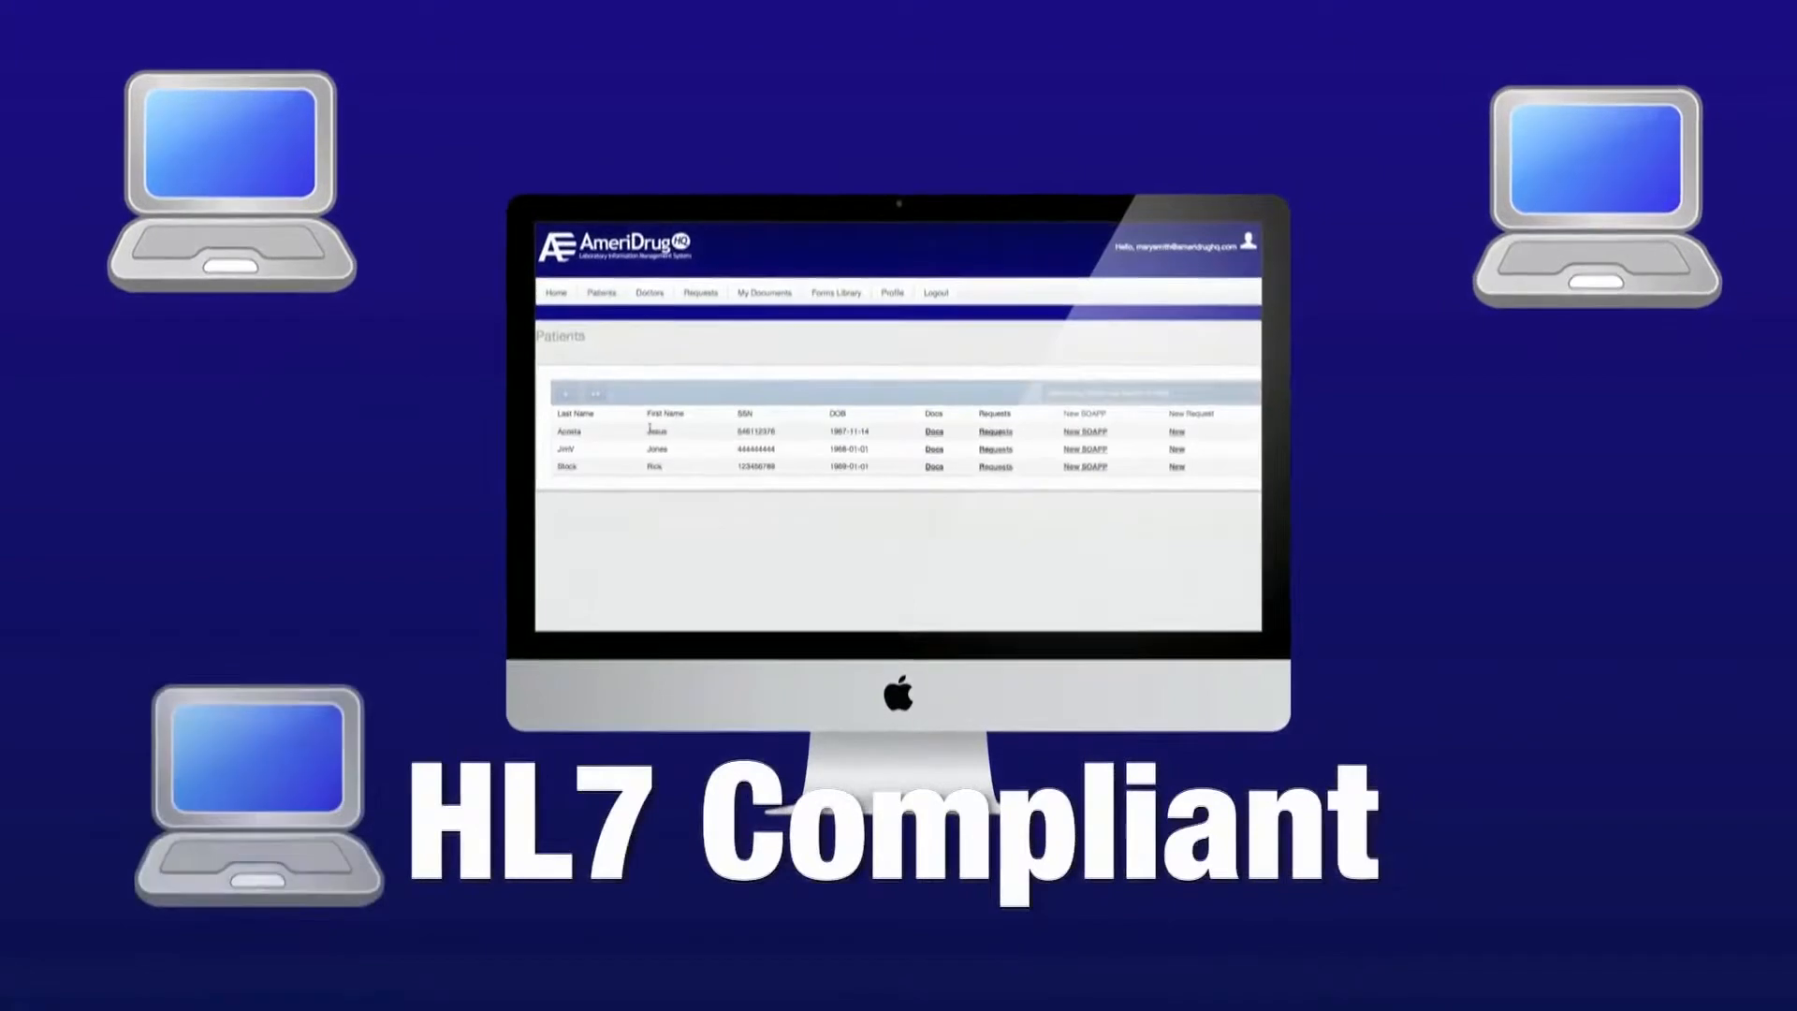